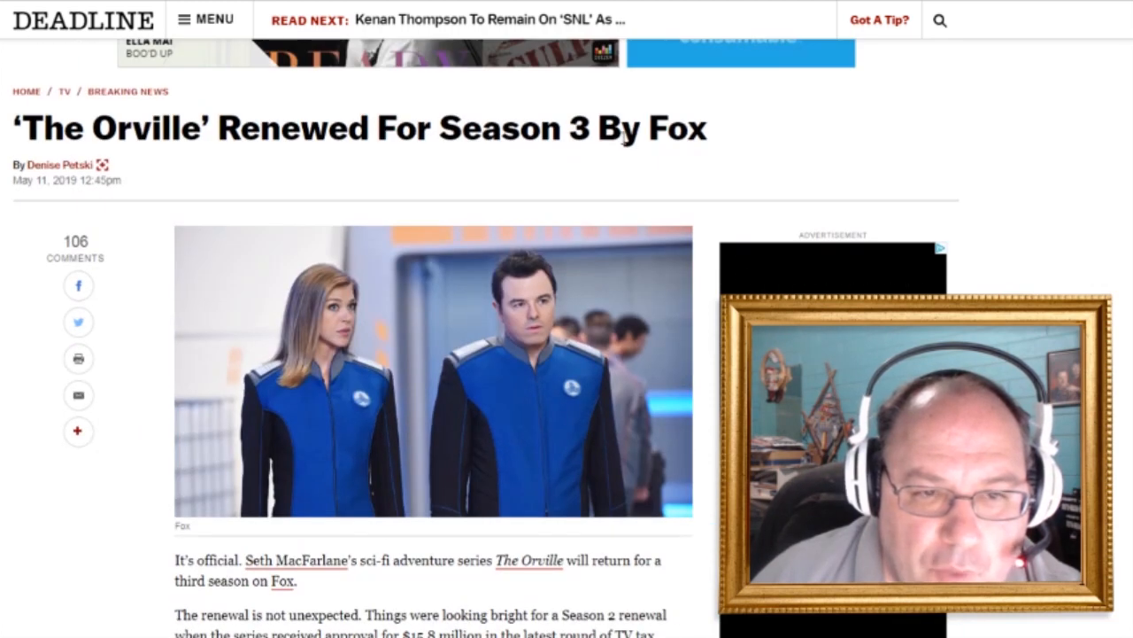
Scroll through the article's opening paragraphs around "The renewal is not unexpected.".
scroll("down", 3)
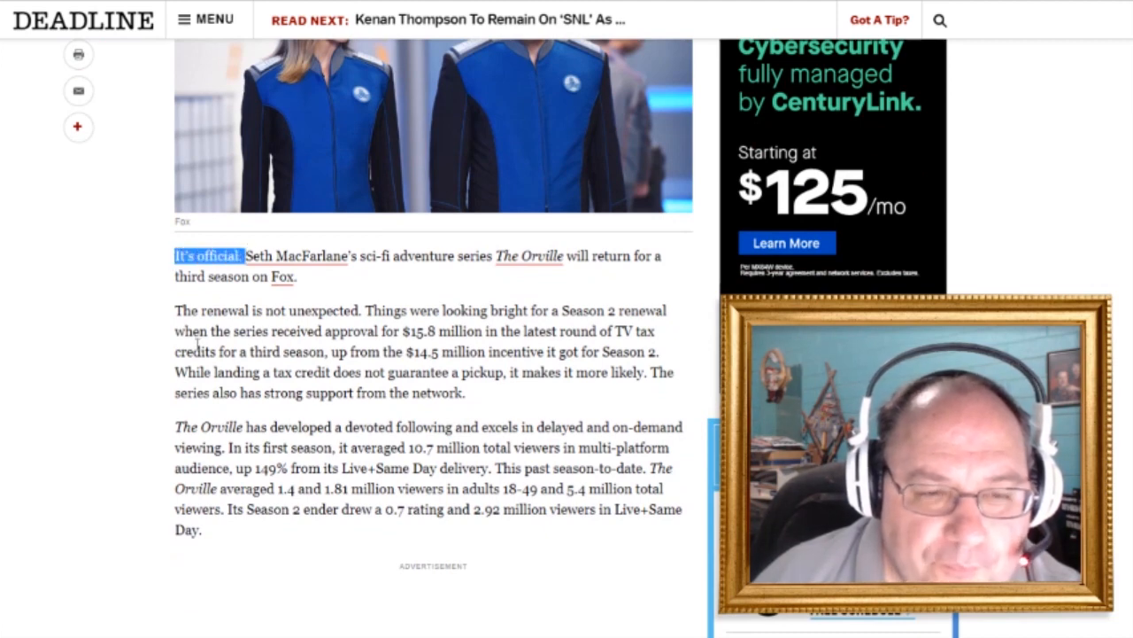
scroll("up", 3)
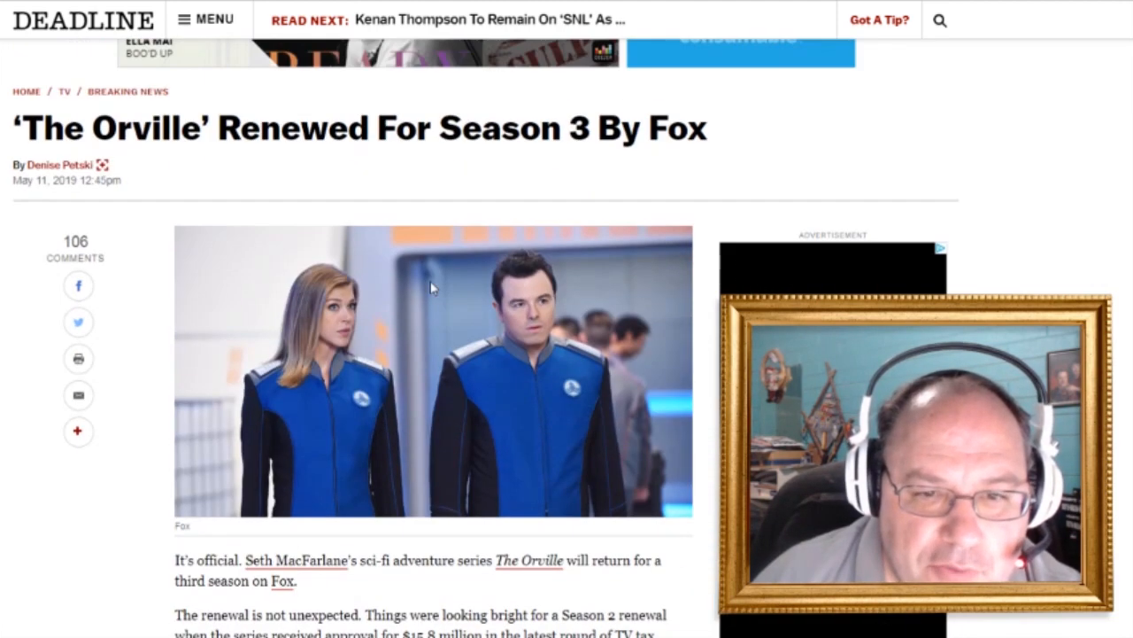
scroll("down", 3)
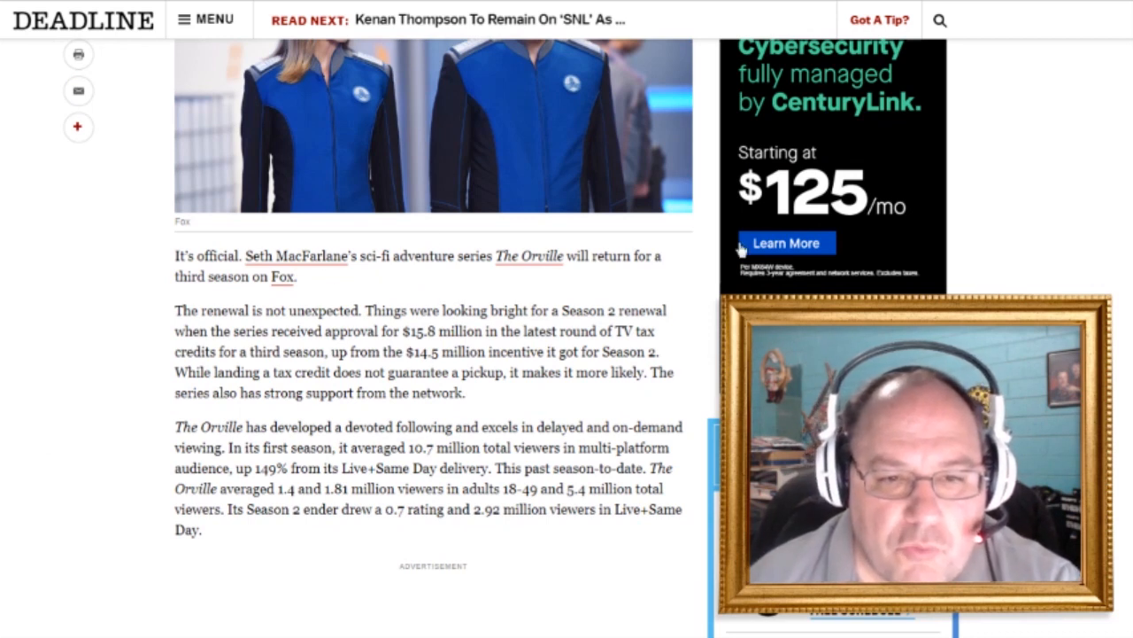
mouse_move(174, 315)
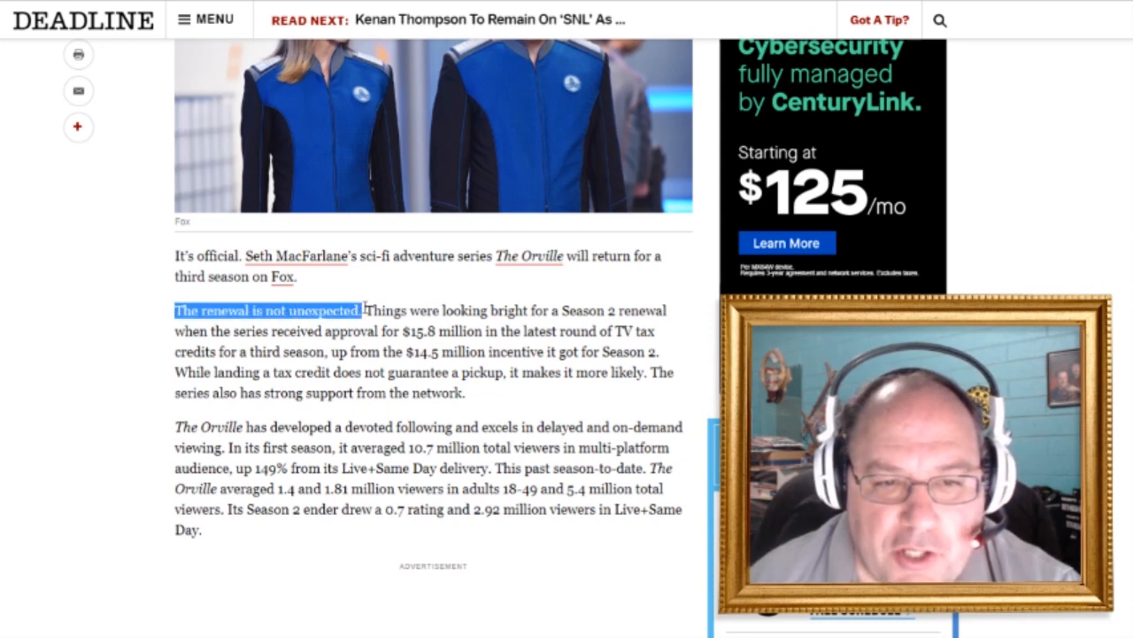
Select the "14.5" figure in the tax-credit sentence to start highlighting it.
double_click(386, 309)
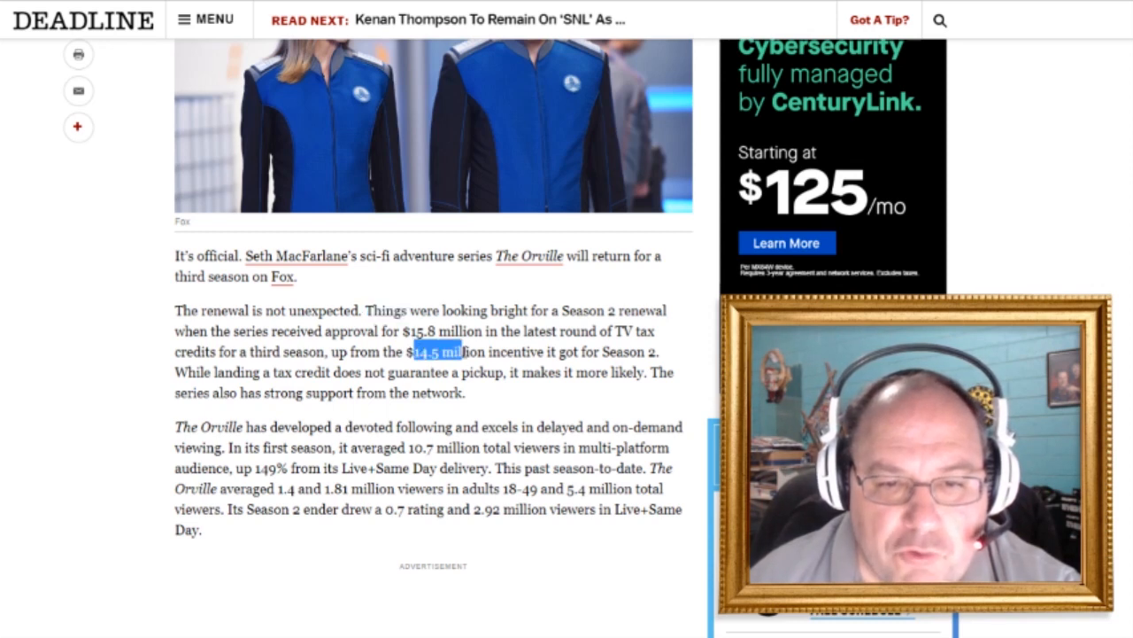
Extend the highlight to cover the full "$14.5 million" Season 2 incentive figure.
left_click_drag(416, 351, 485, 351)
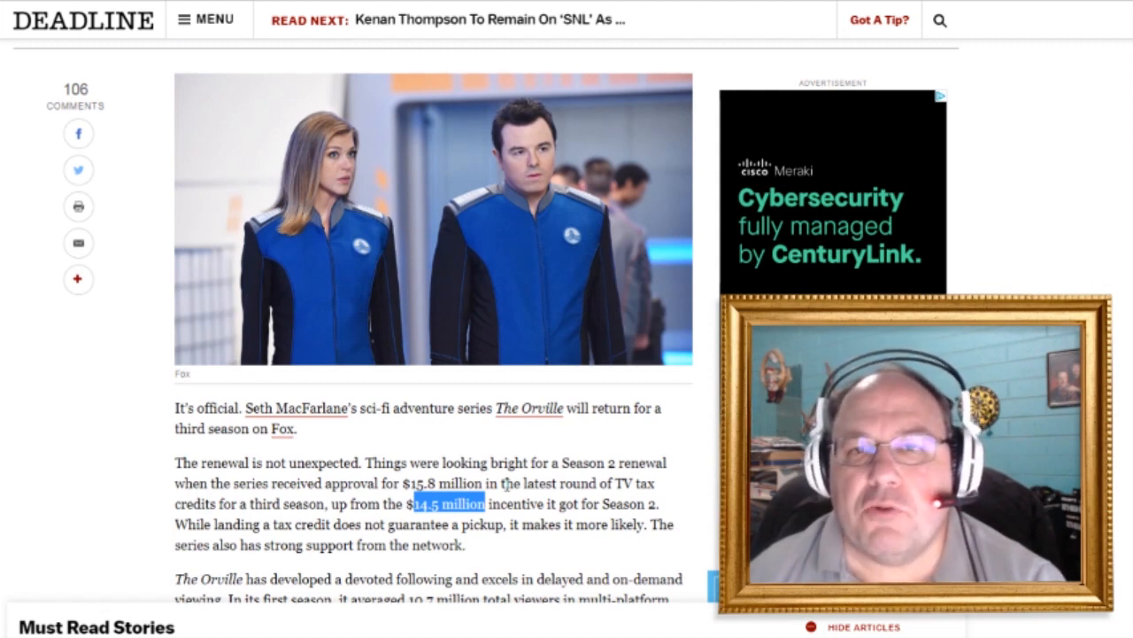
scroll("down", 3)
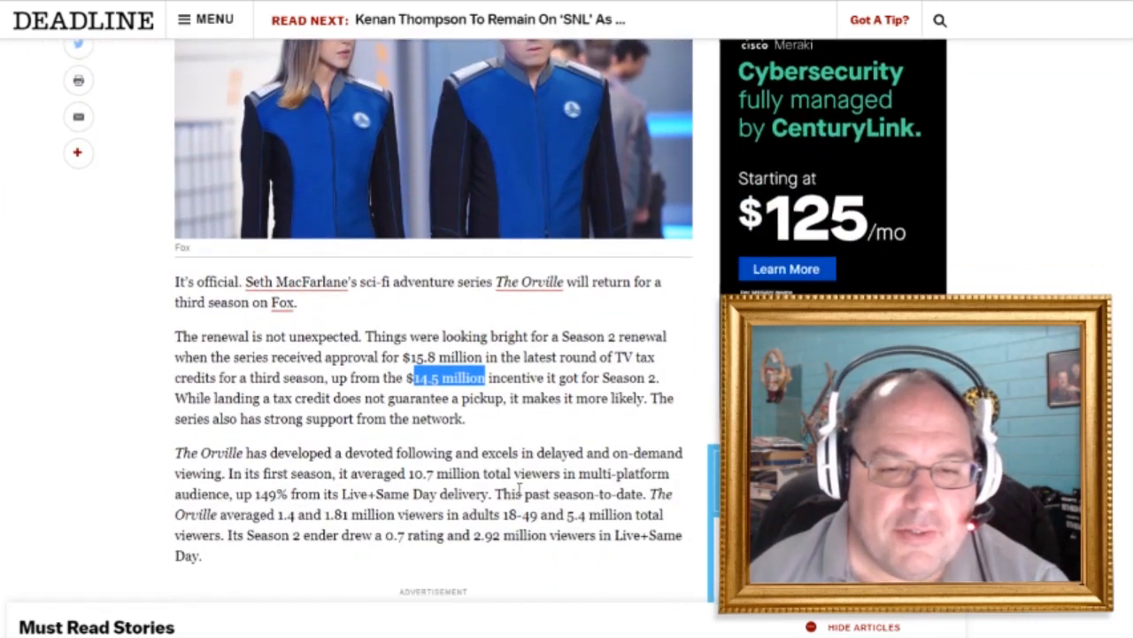
scroll("up", 3)
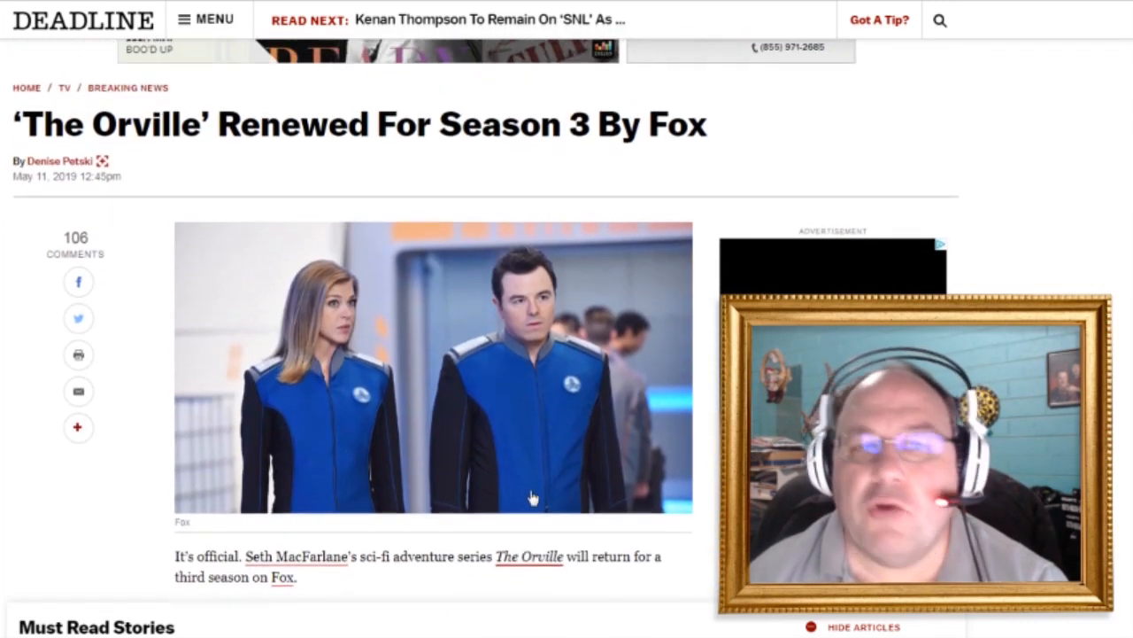